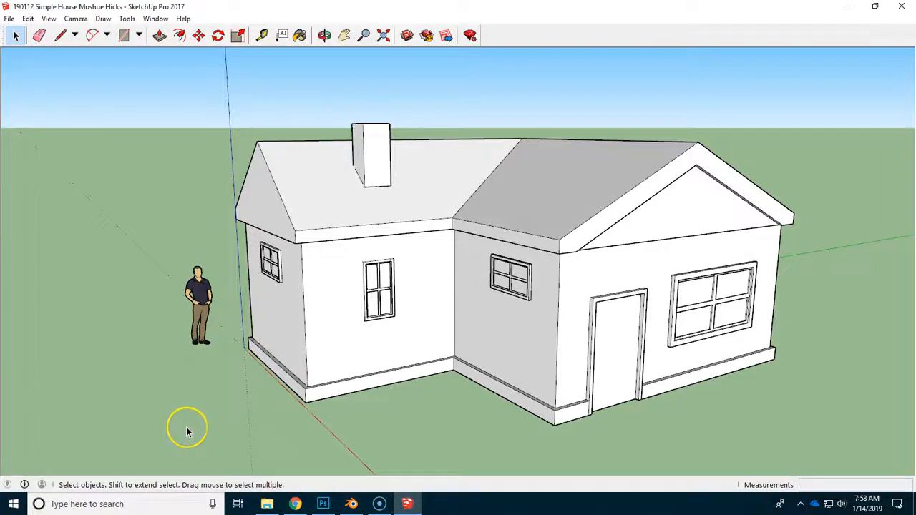
mouse_move(189, 415)
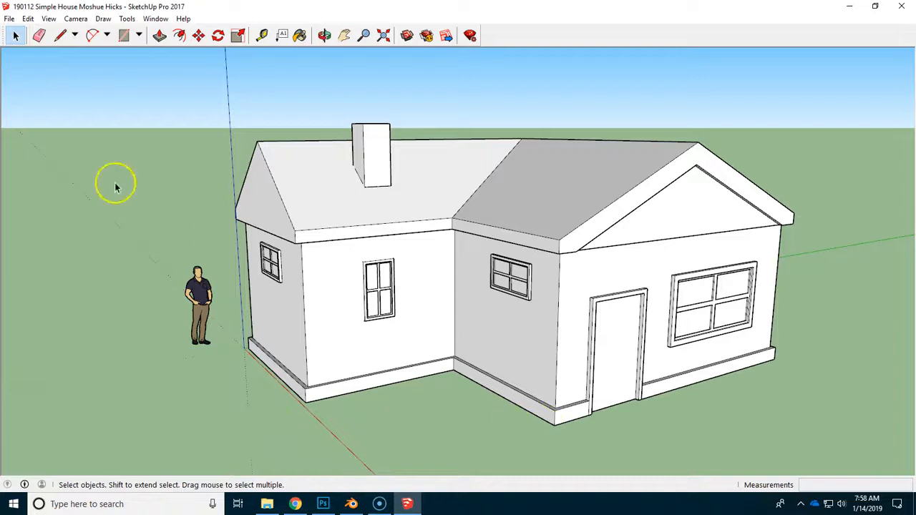
- Save the plain white house as a copy with UNPAINTED appended to the file name
left_click(8, 19)
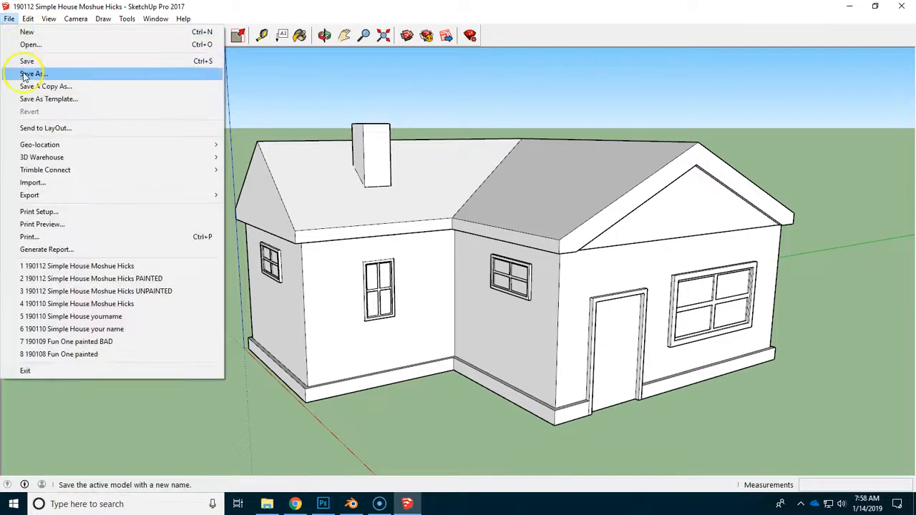
left_click(31, 74)
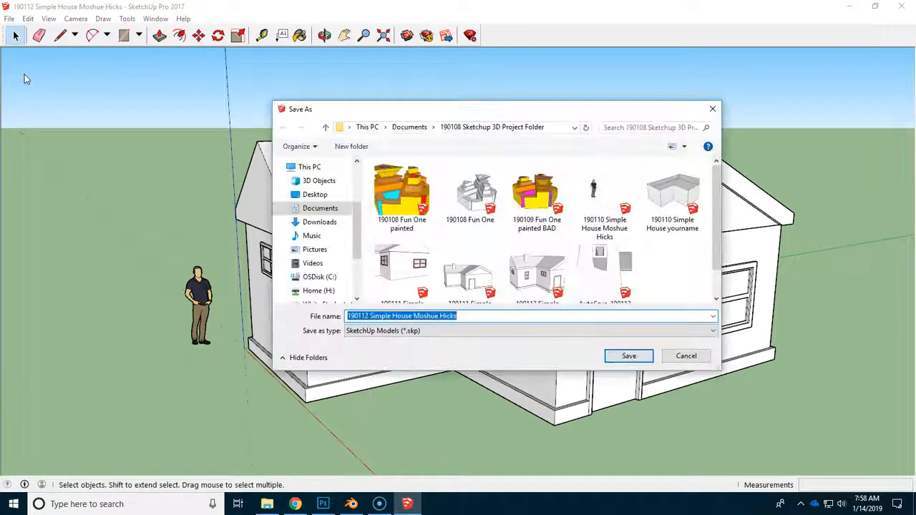
left_click(475, 316)
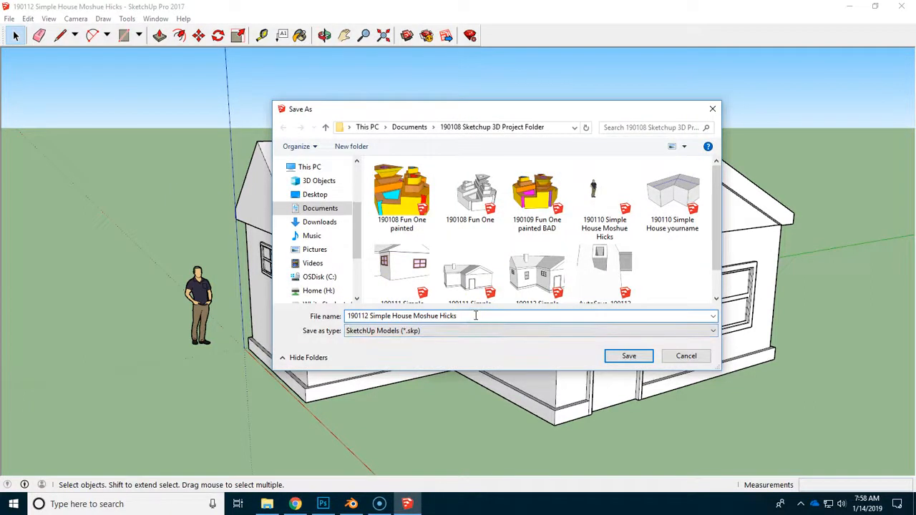
type("UNPAi")
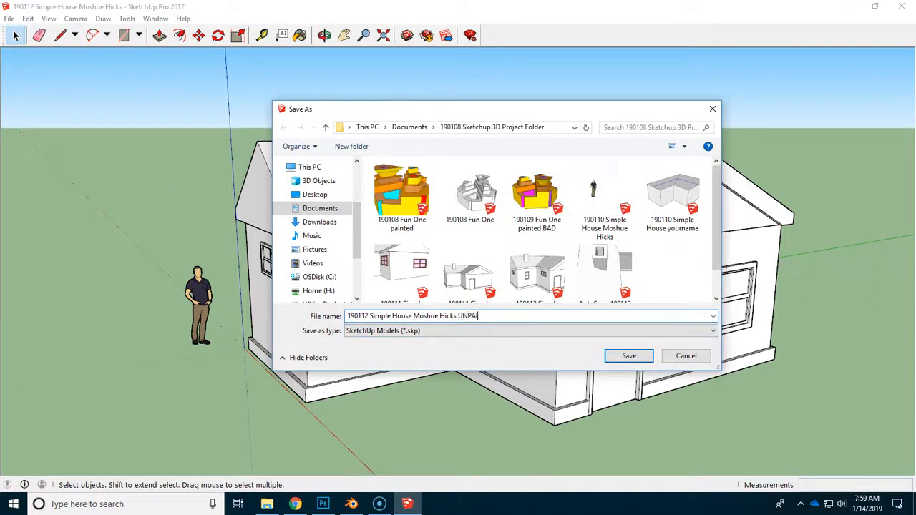
left_click(628, 355)
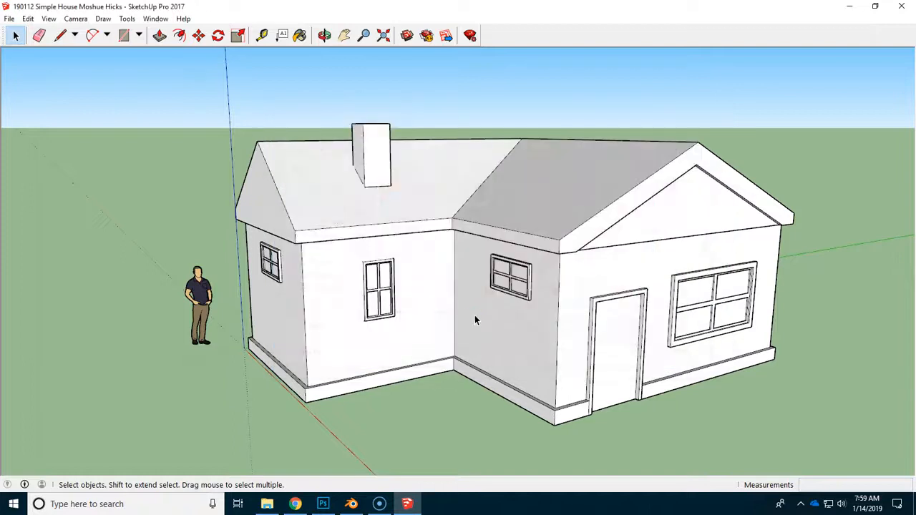
- Save another copy with a PAINTED suffix and select the standing scale figure
left_click(8, 18)
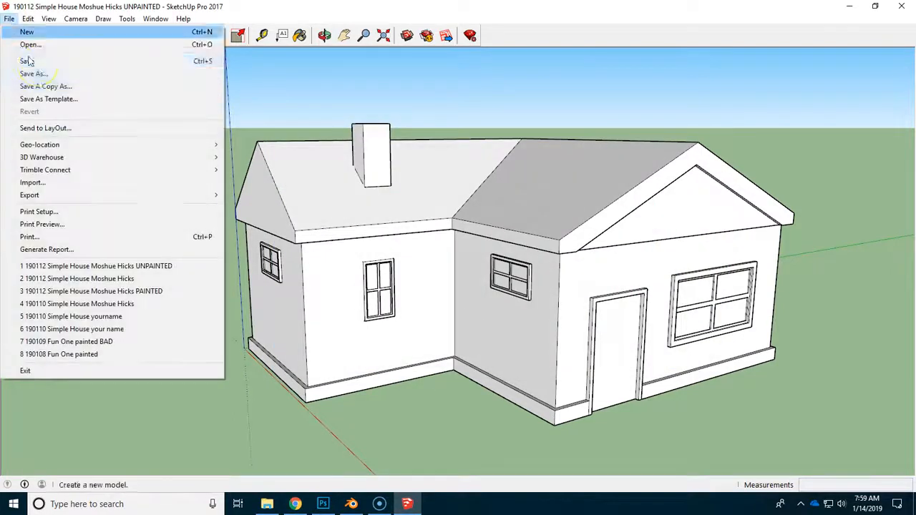
left_click(34, 75)
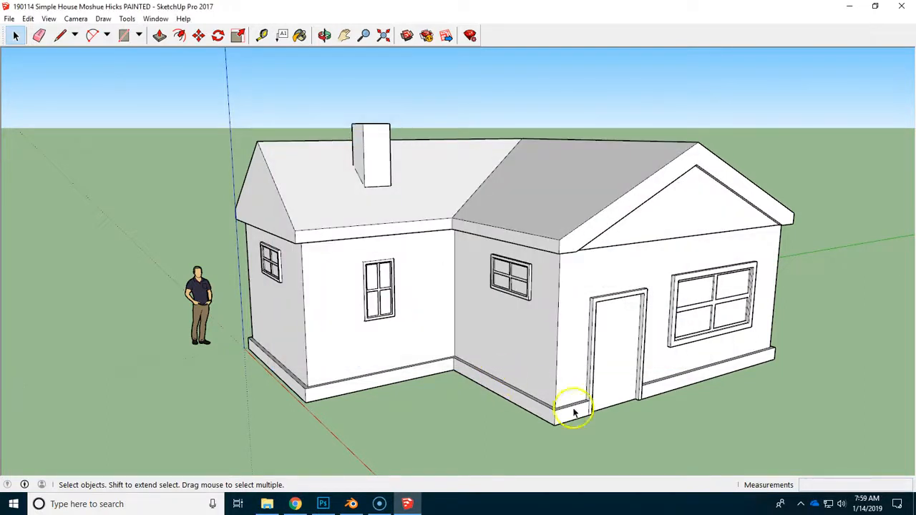
left_click(201, 303)
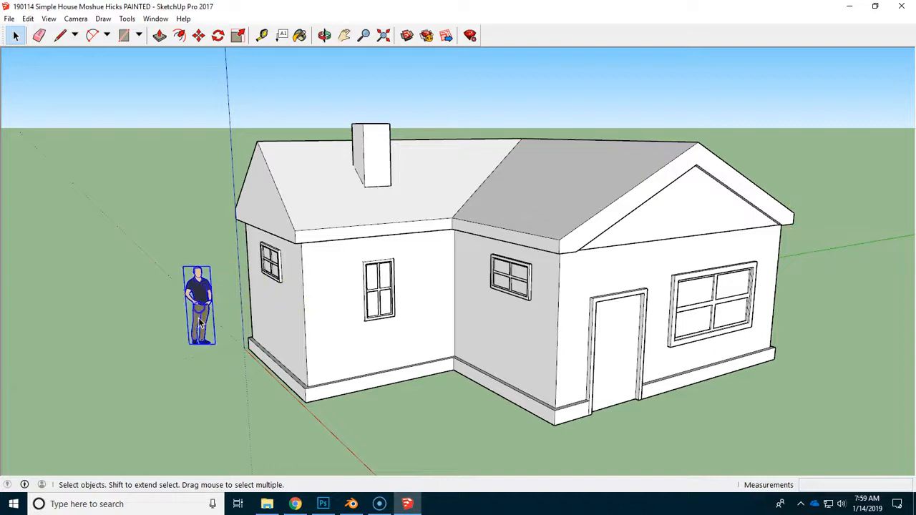
mouse_move(287, 357)
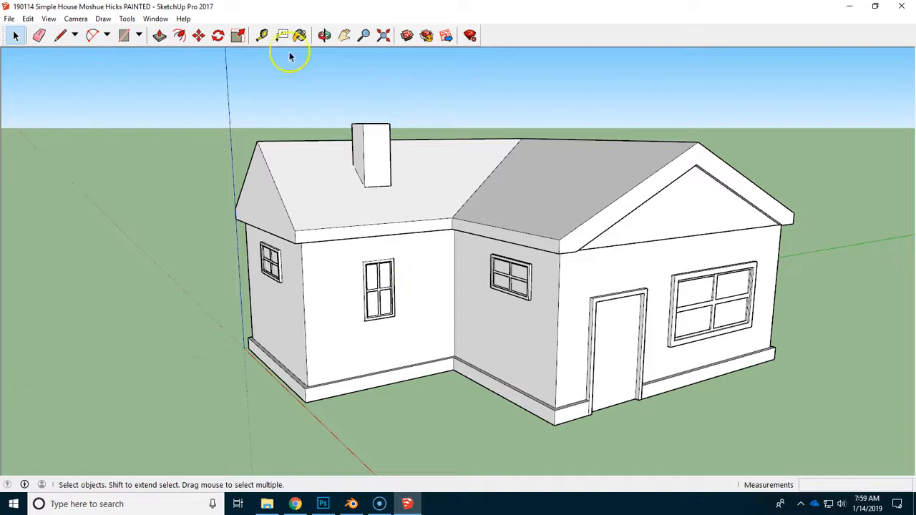
- Activate the Paint Bucket and show the Brick, Cladding and Siding collection
left_click(301, 35)
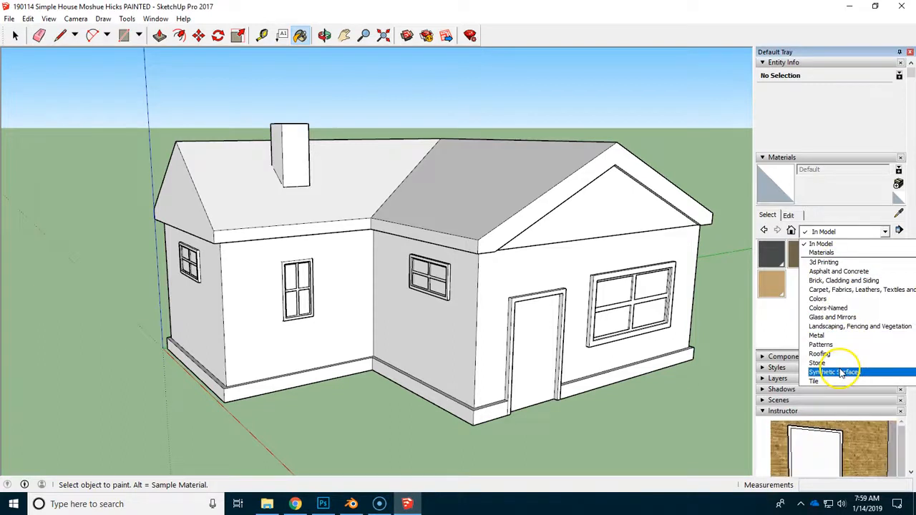
left_click(827, 307)
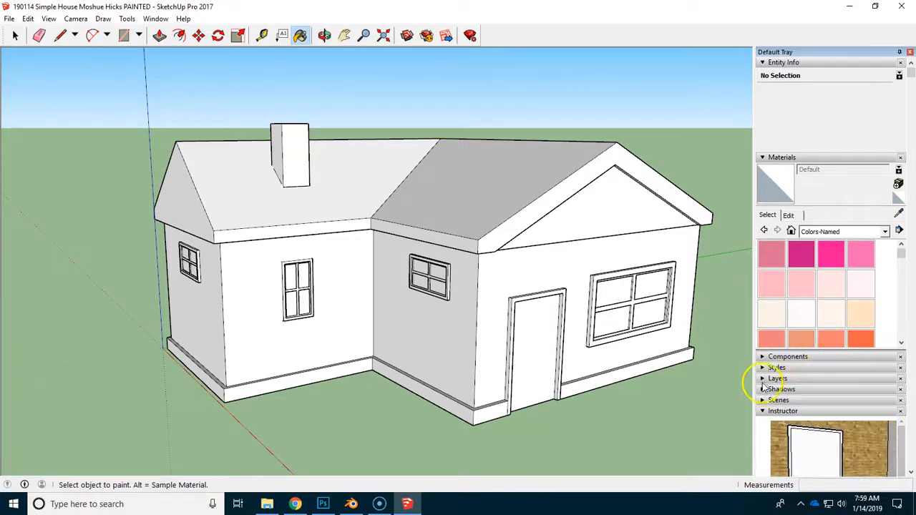
left_click(885, 232)
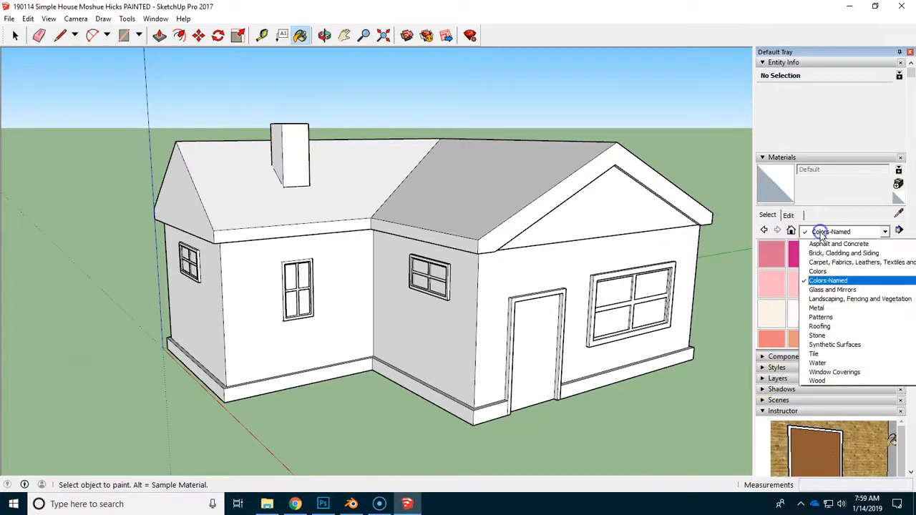
left_click(843, 252)
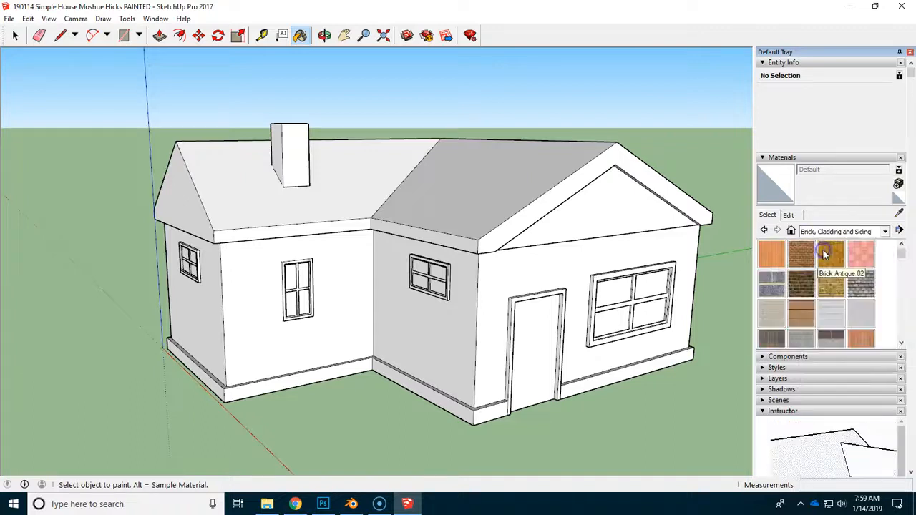
- Paint the chimney faces with Brick Antique 01, then choose Brick Tumbled instead
left_click(802, 254)
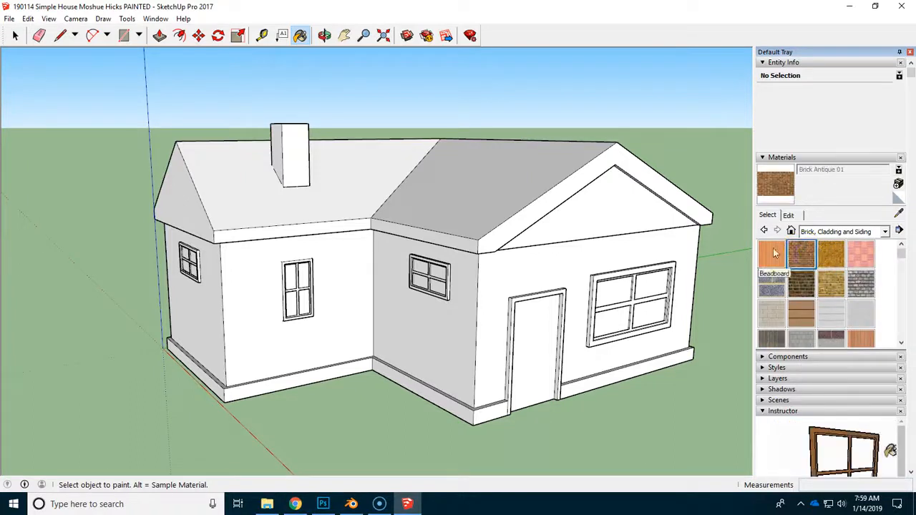
left_click(289, 151)
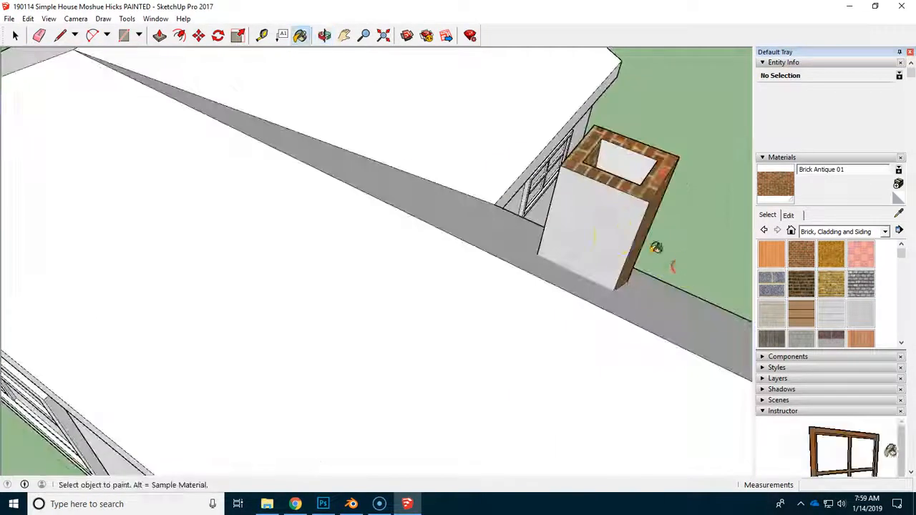
left_click(593, 214)
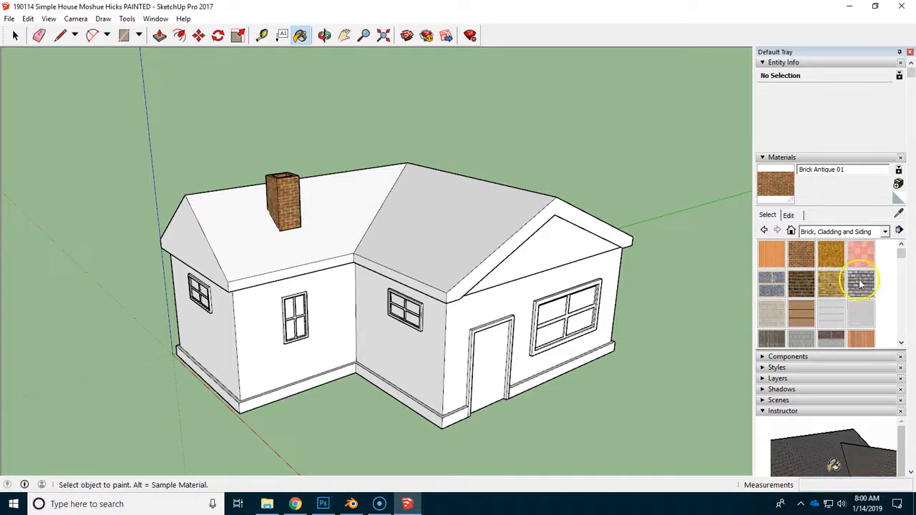
left_click(861, 283)
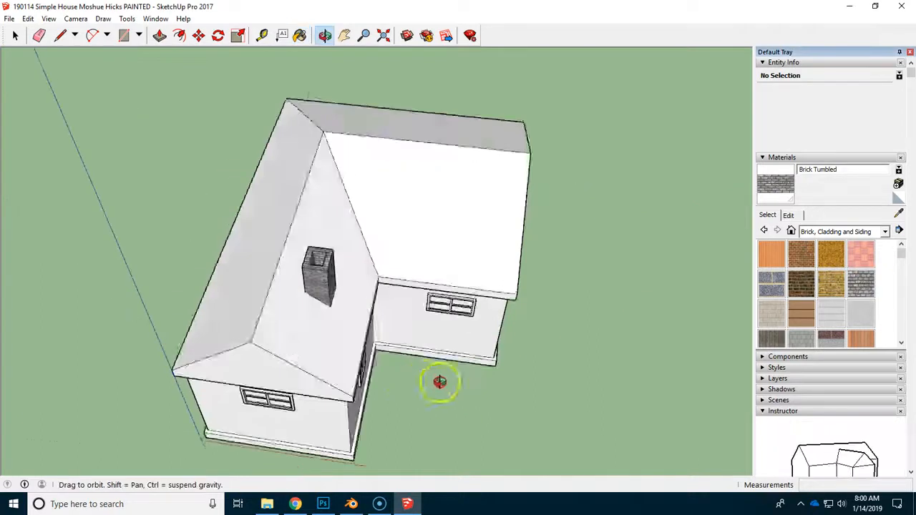
left_click_drag(440, 383, 440, 217)
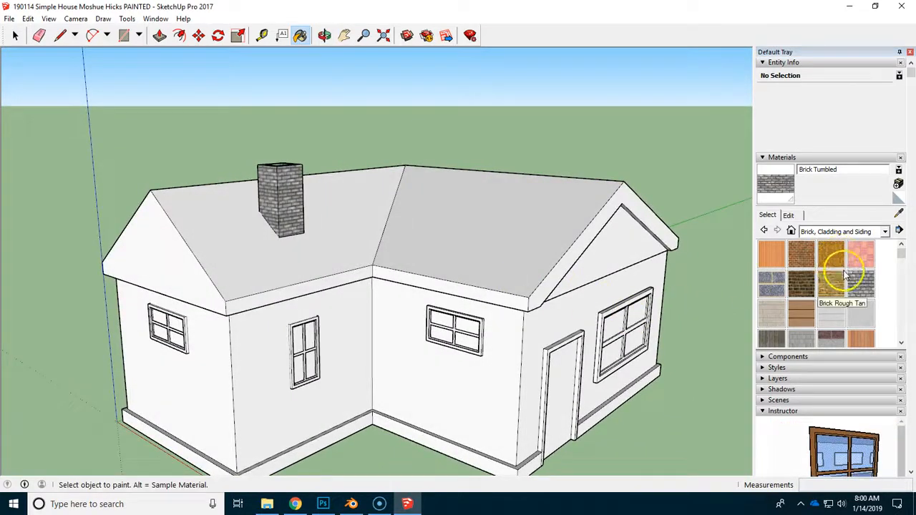
- Paint every roof face with Roofing Tile Spanish from the Roofing collection
left_click(884, 231)
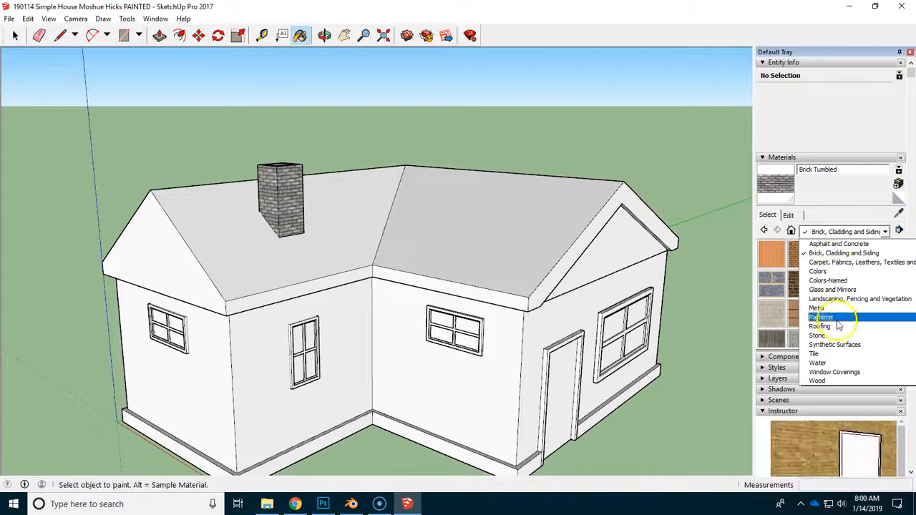
left_click(819, 326)
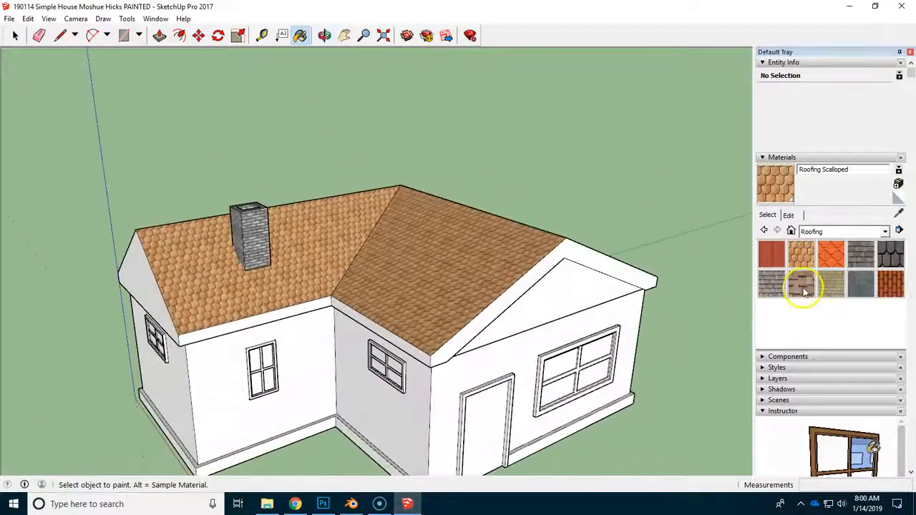
left_click(890, 282)
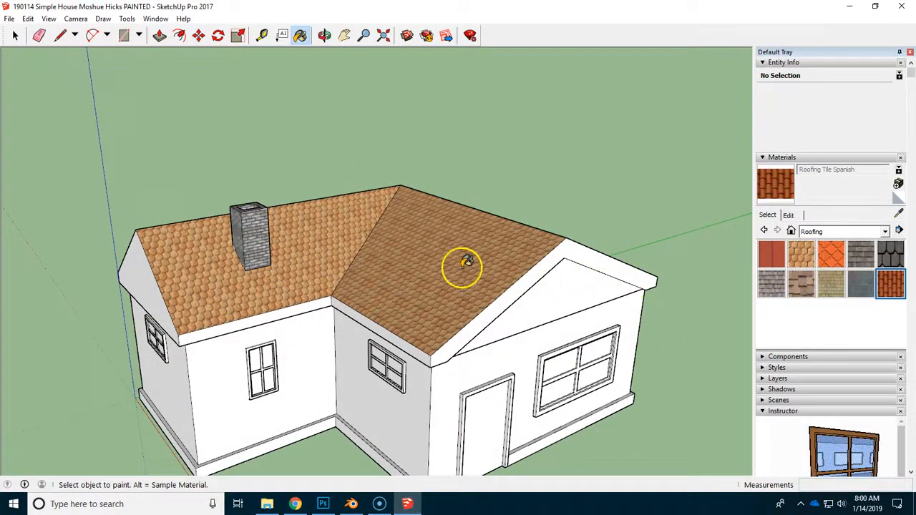
left_click(464, 264)
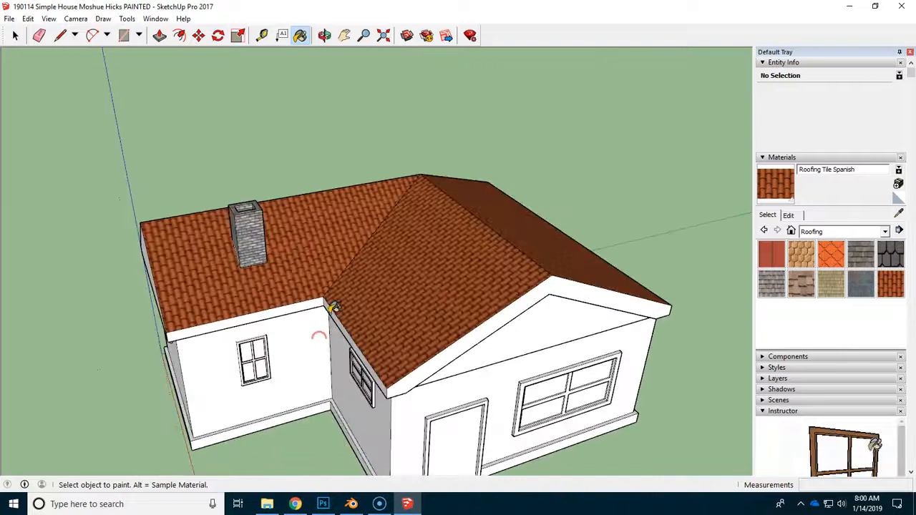
left_click(323, 34)
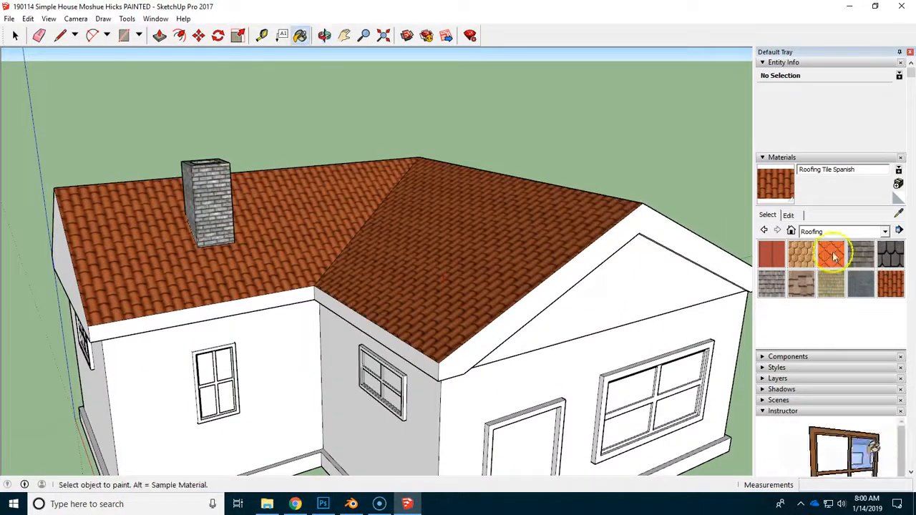
left_click(787, 215)
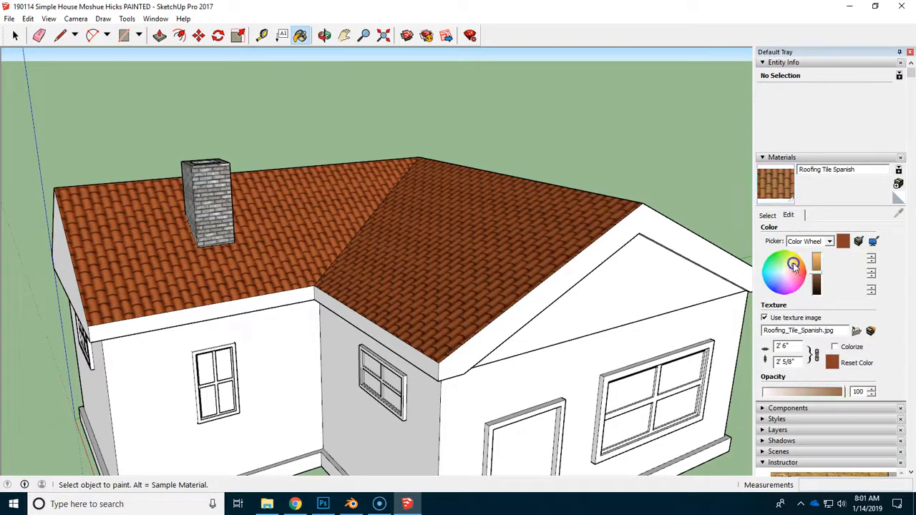
- Reset the tile colour after a tint test and shrink the texture width from 2'6" to 2'
left_click(787, 270)
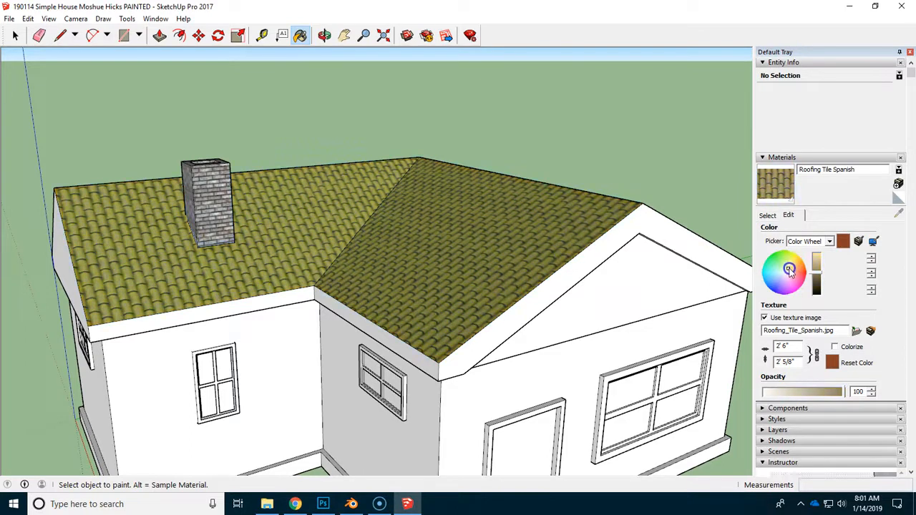
left_click(795, 269)
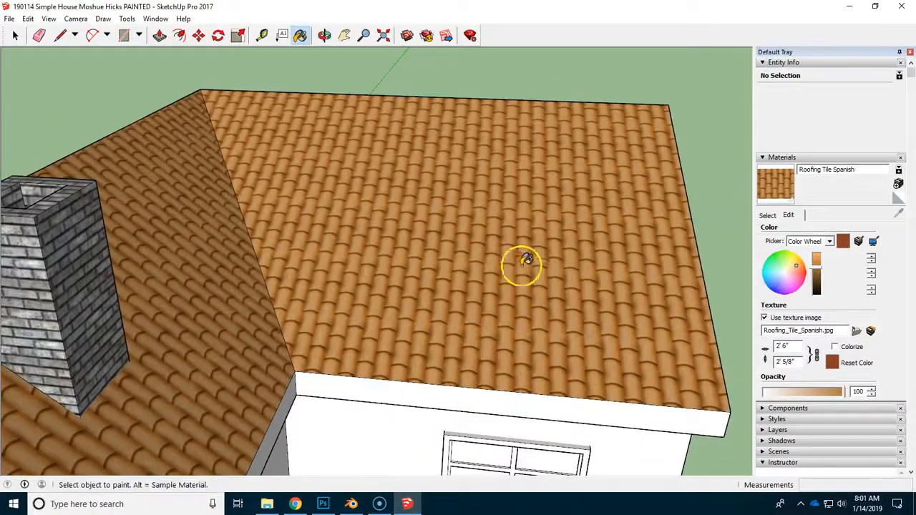
mouse_move(572, 174)
type("1'")
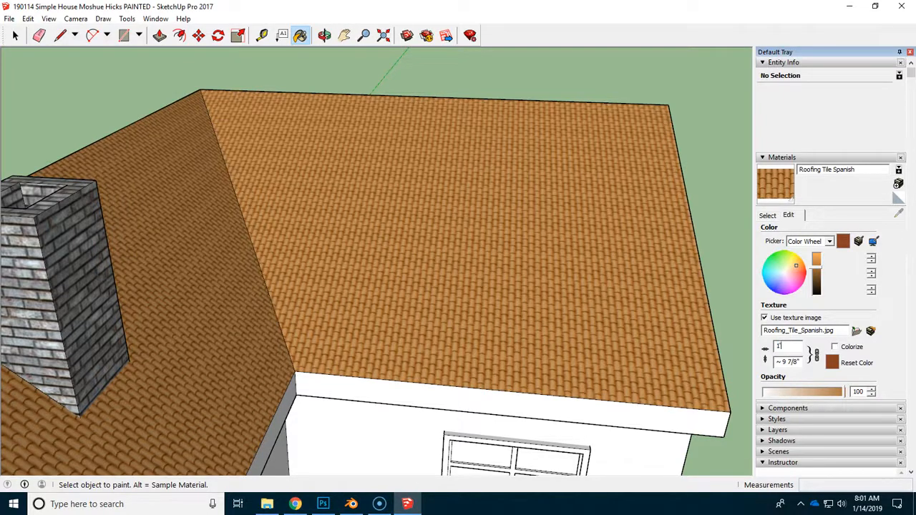
left_click(538, 309)
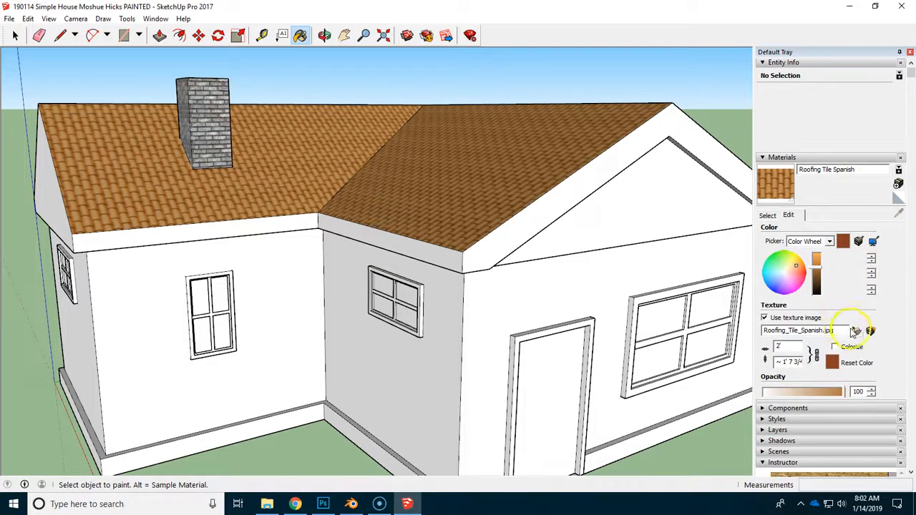
- Paint the roof edge trim and base band with Color D05 yellow from the Colors collection
left_click(767, 215)
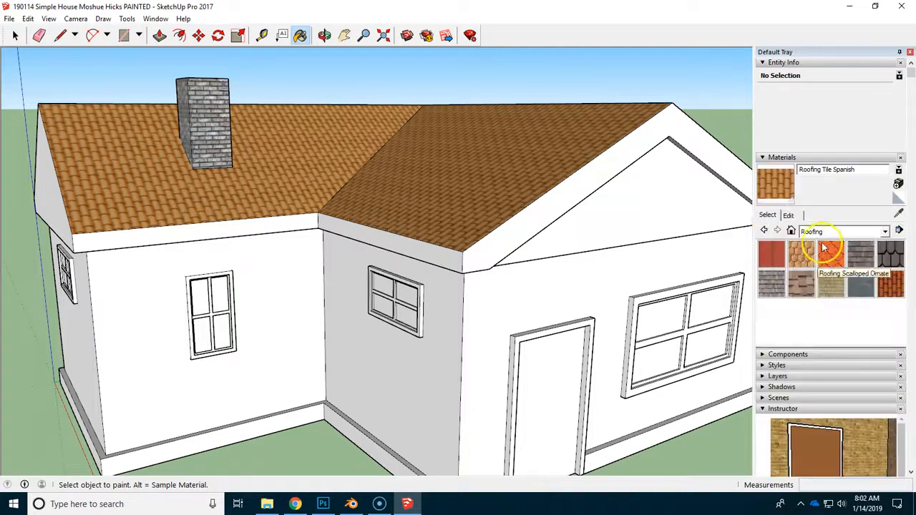
left_click(884, 232)
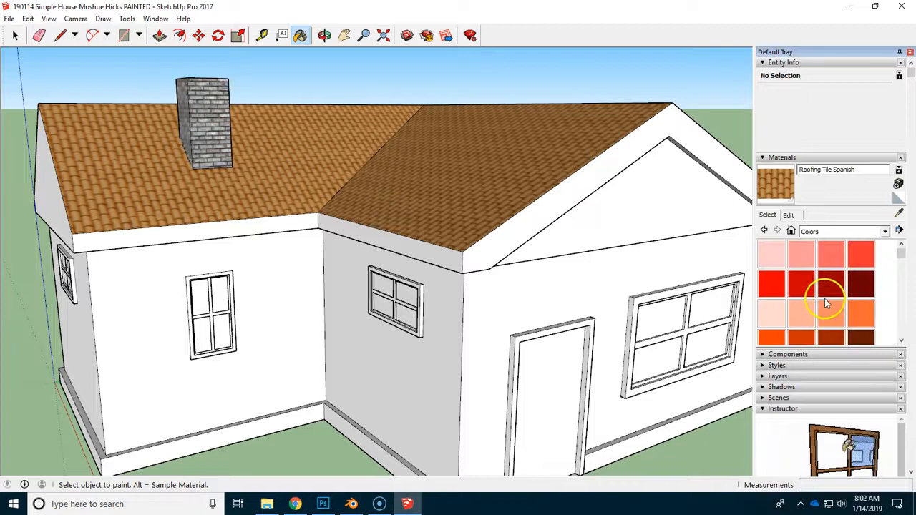
mouse_move(802, 316)
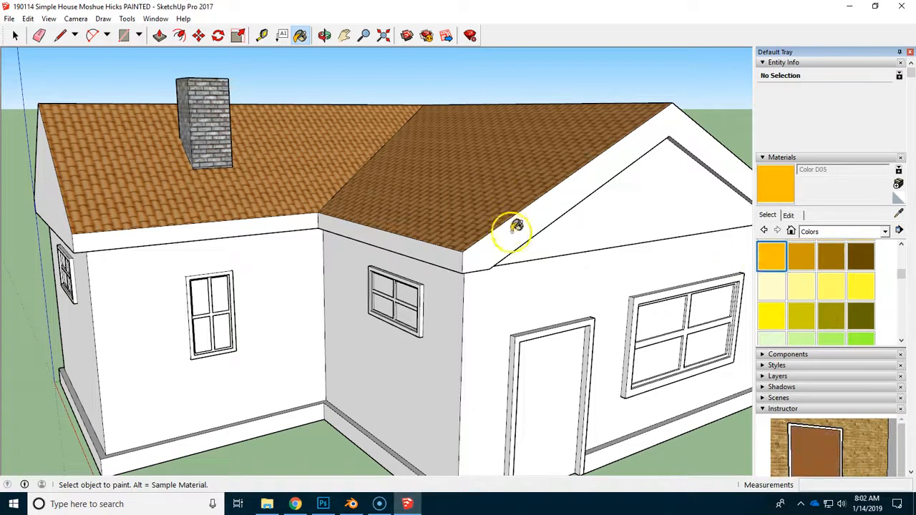
left_click(518, 226)
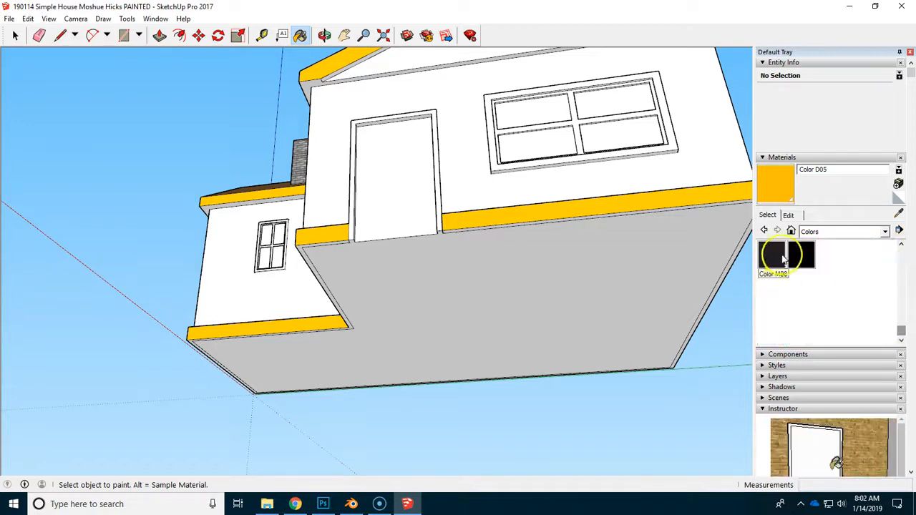
- Choose black Color M09 and orbit back above the house
left_click(537, 211)
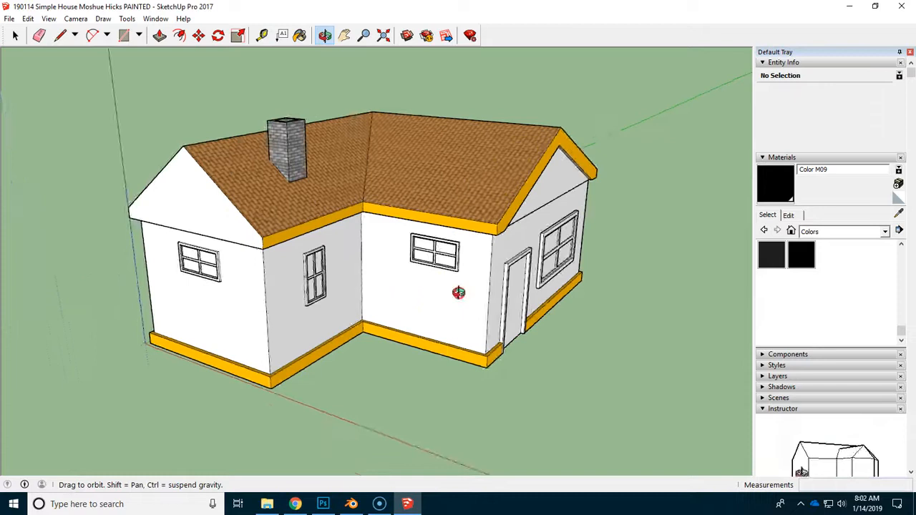
left_click_drag(458, 292, 418, 299)
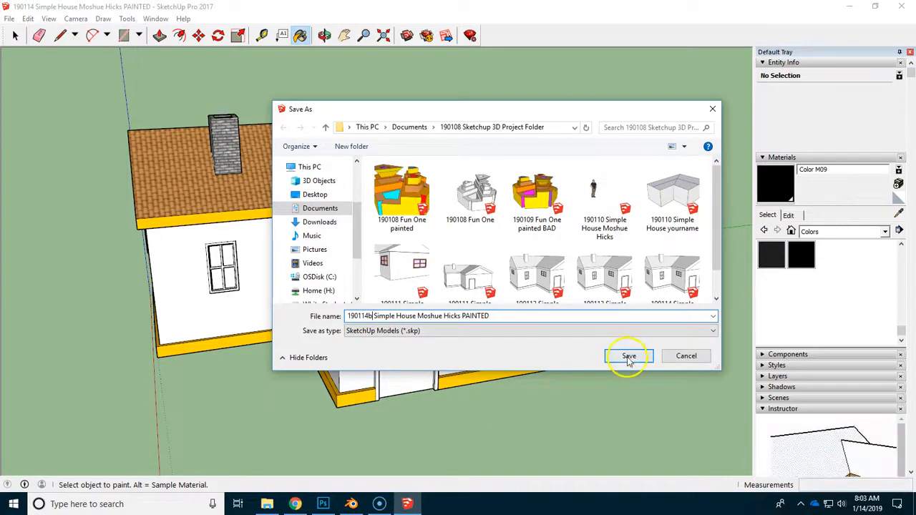
- Save the painted house as the new 'b' version of the PAINTED file
left_click(628, 356)
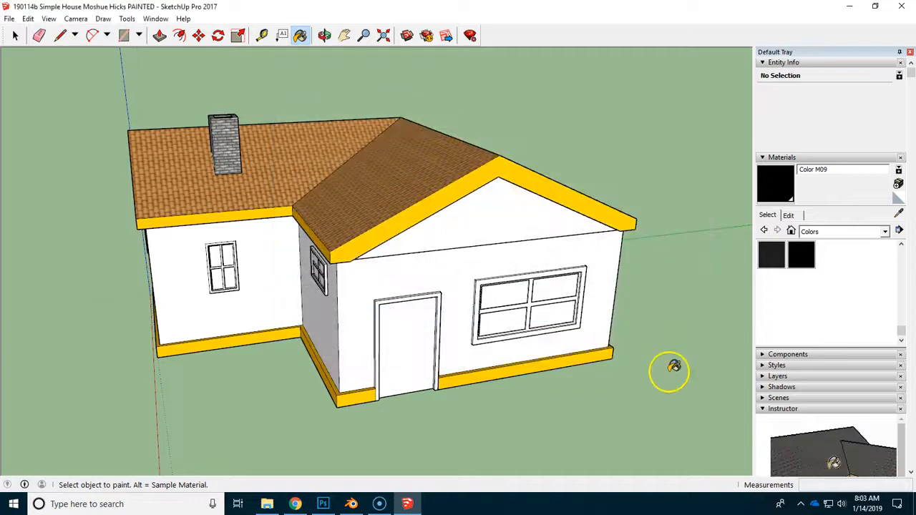